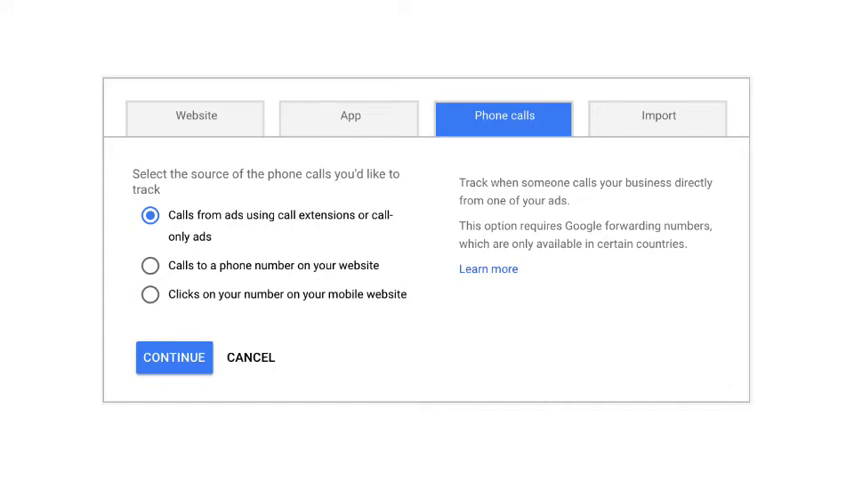
pyautogui.click(174, 357)
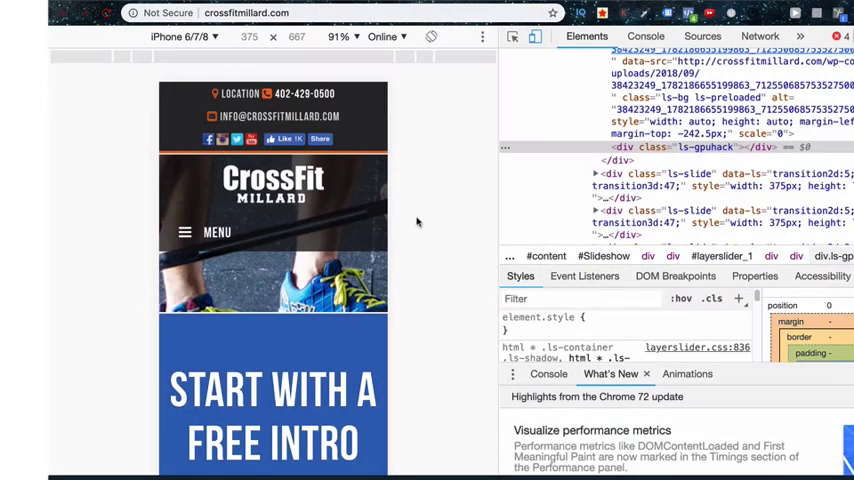
pyautogui.click(304, 93)
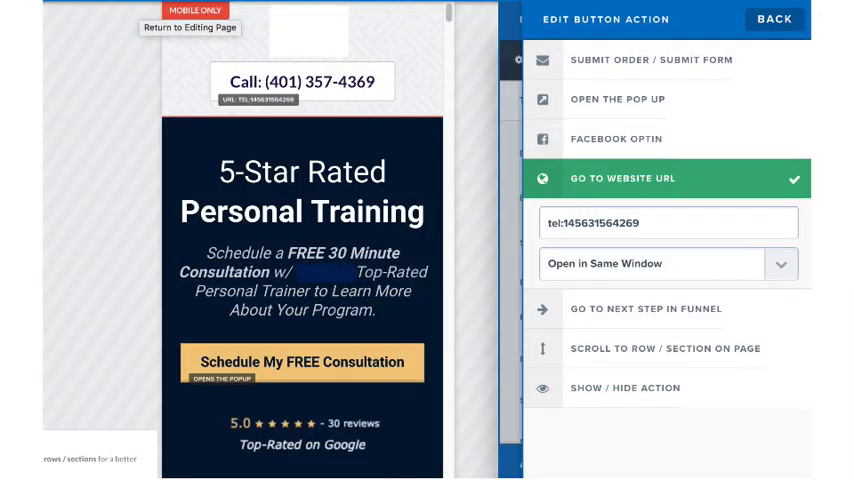
pyautogui.click(668, 222)
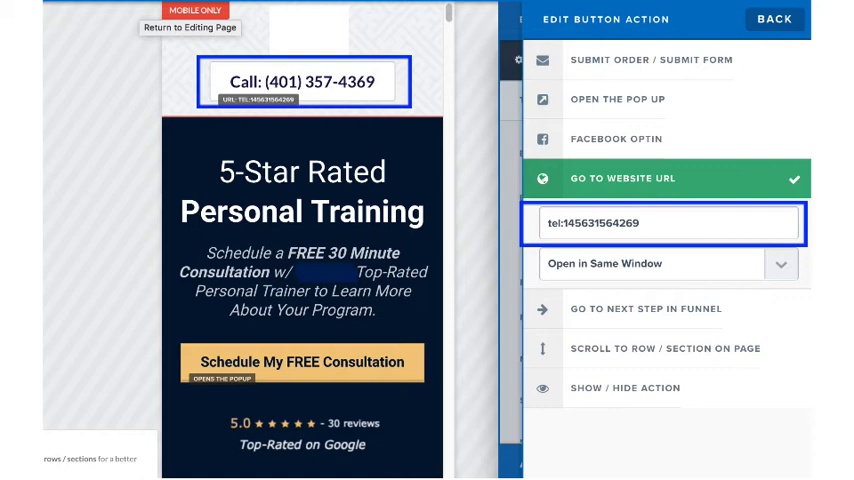